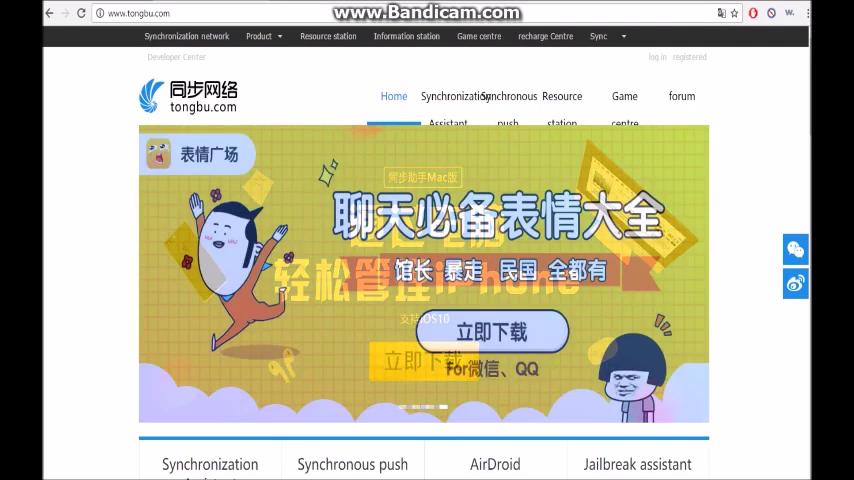
# Scroll the tongbu.com homepage down to the Synchronization Assistant product cards.
pyautogui.scroll(-3)
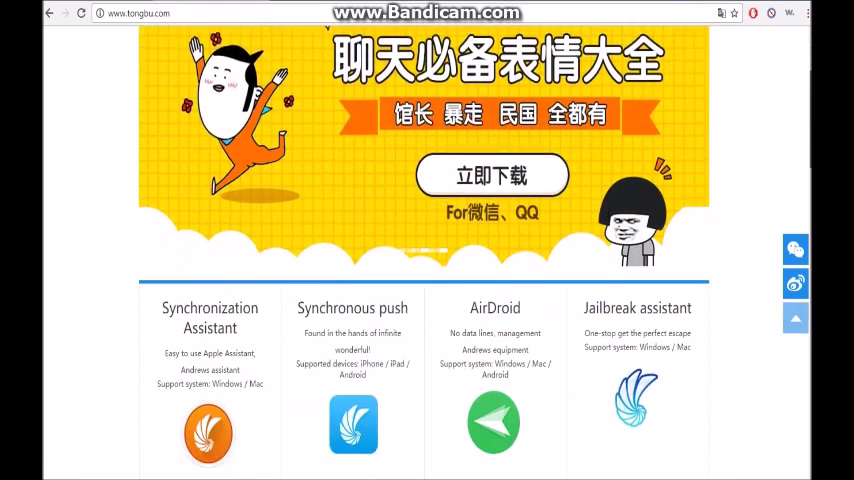
pyautogui.scroll(-3)
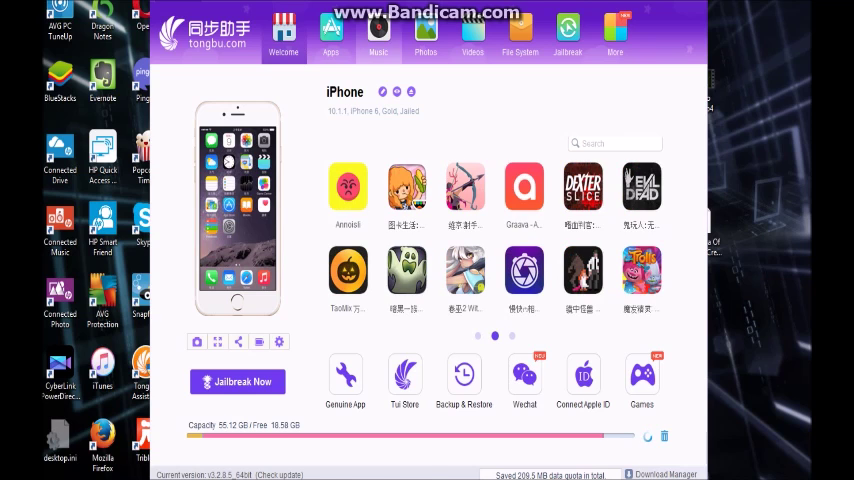
# Open Tongbu Assistant's Music tab to show the computer's music library.
pyautogui.click(377, 35)
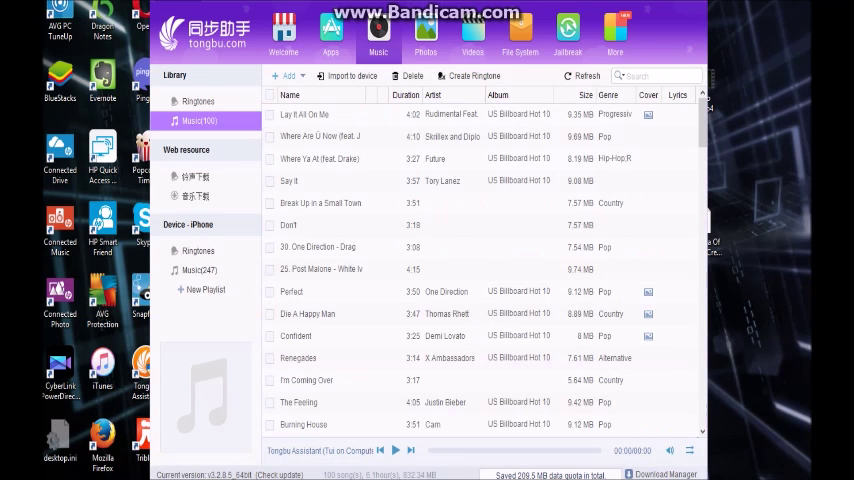
# Add the folder 'Desiigner - New_English (320kbps) (Album)' to the music library.
pyautogui.click(288, 75)
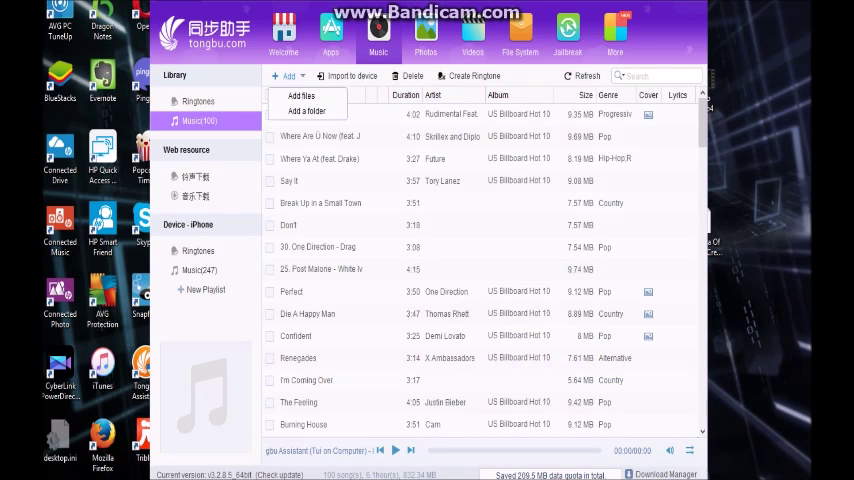
pyautogui.click(308, 111)
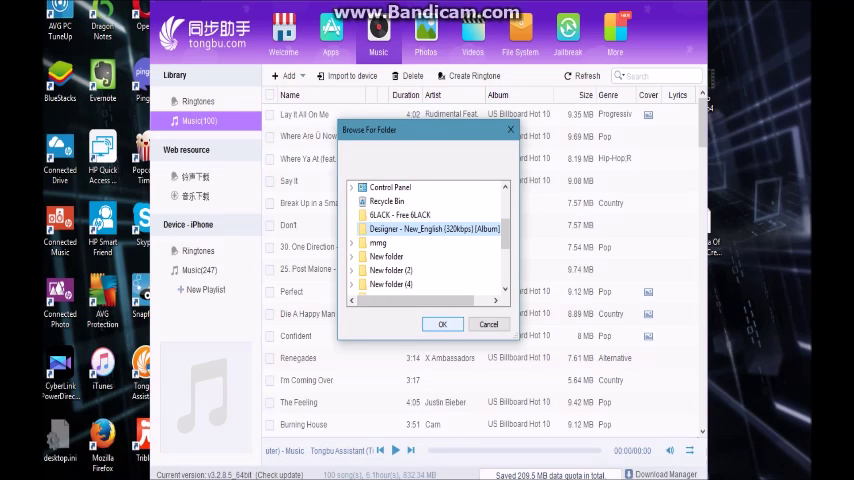
pyautogui.click(442, 324)
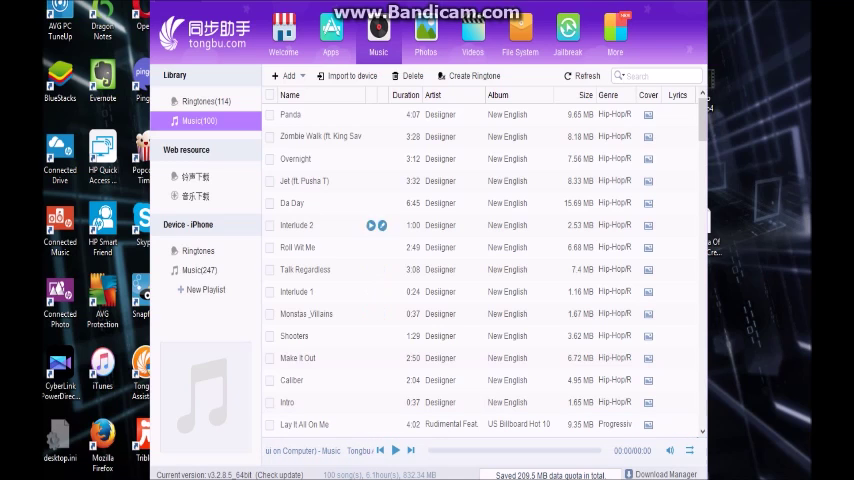
# After the import finishes, tick the first New English track's checkbox.
pyautogui.click(290, 114)
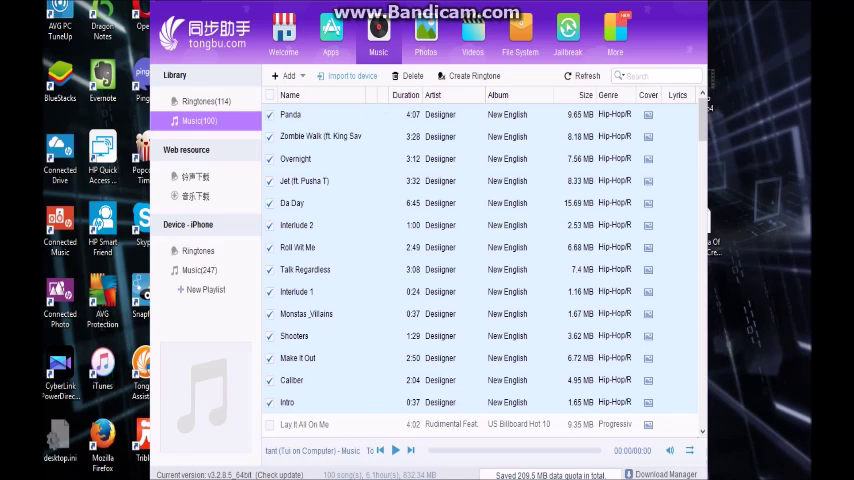
# Import the ticked New English tracks to the iPhone and view its music list.
pyautogui.click(197, 270)
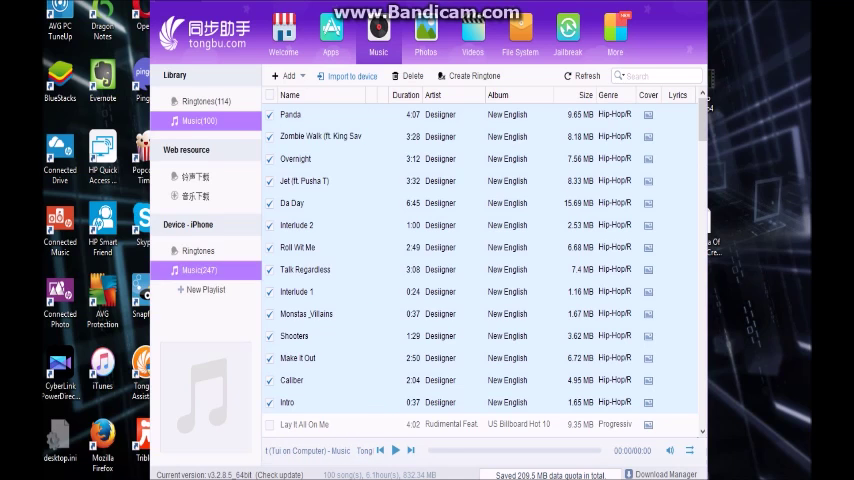
pyautogui.click(198, 270)
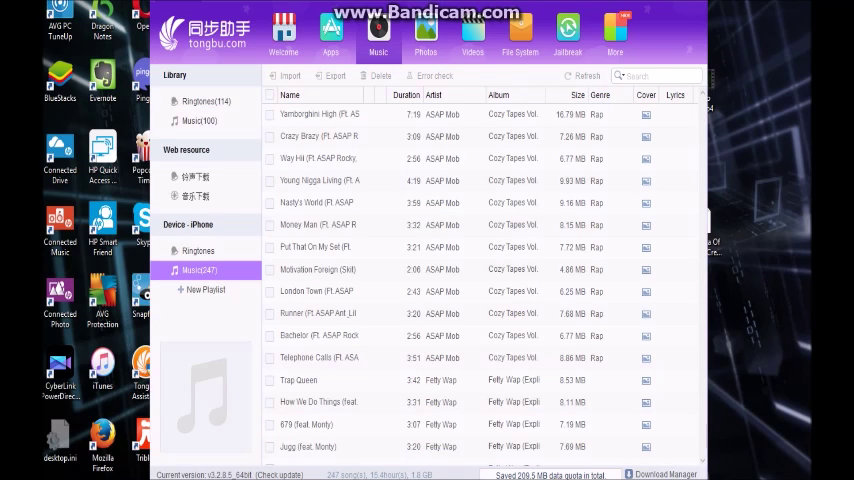